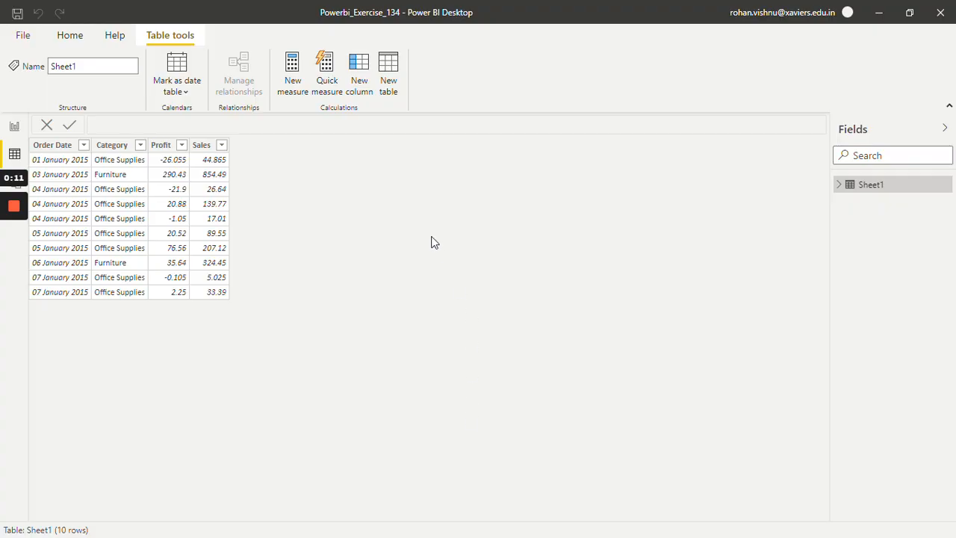
{"action": "mouse_move", "coordinate": [418, 218]}
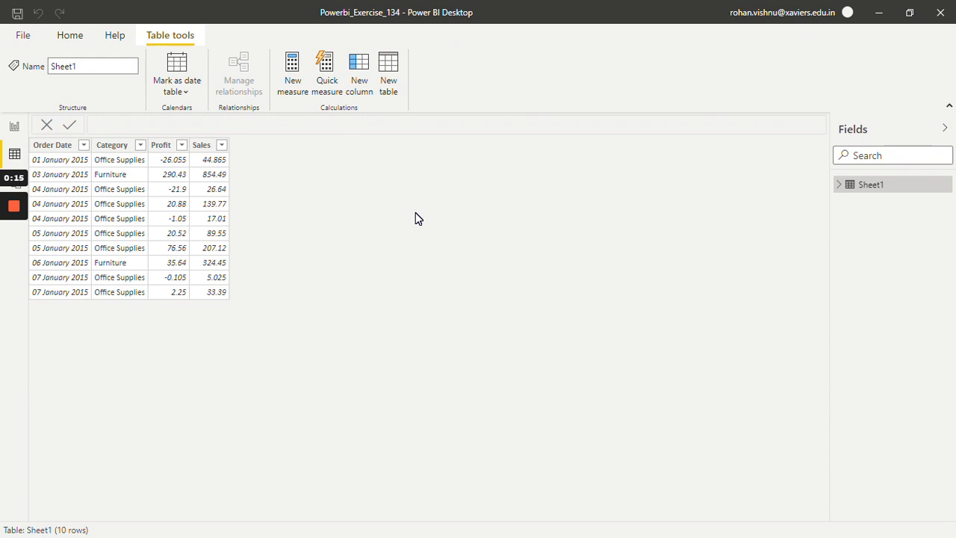
{"action": "mouse_move", "coordinate": [84, 181]}
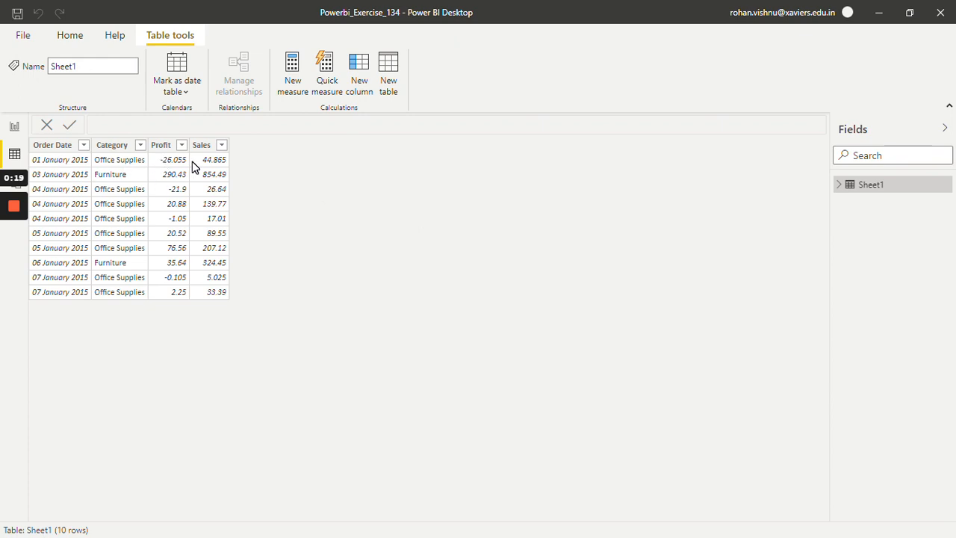
{"action": "mouse_move", "coordinate": [407, 231]}
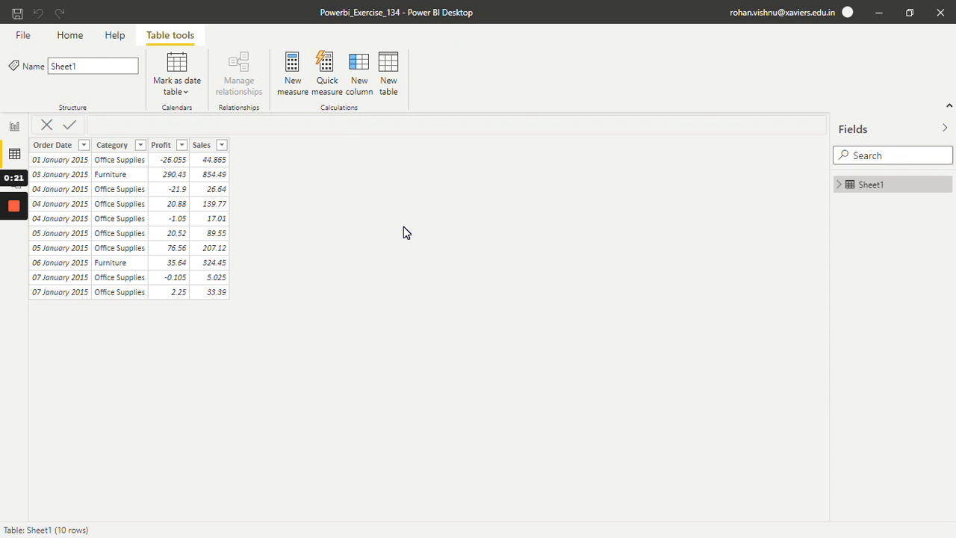
{"action": "mouse_move", "coordinate": [219, 135]}
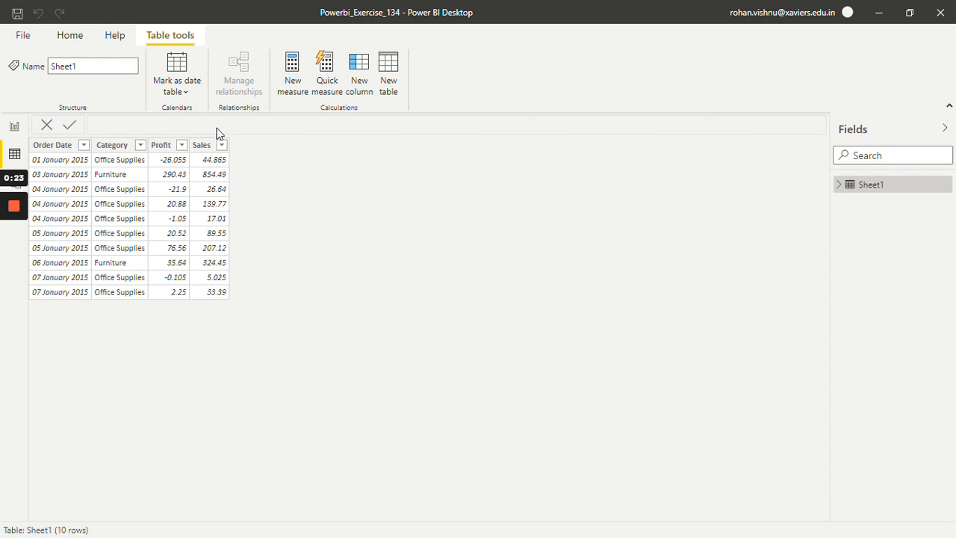
{"action": "mouse_move", "coordinate": [366, 239]}
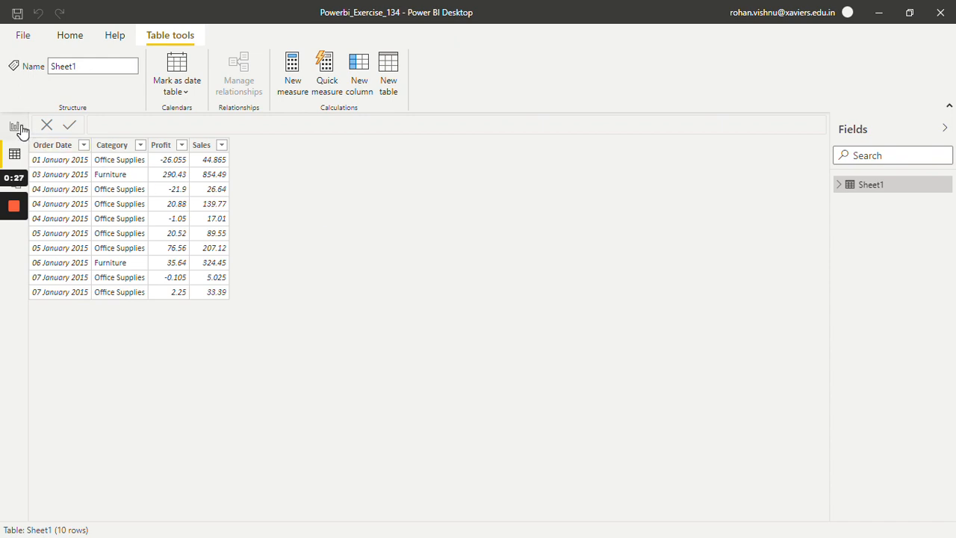
From Report view, start a new measure in Sheet1 via Home > New measure
{"action": "left_click", "coordinate": [14, 127]}
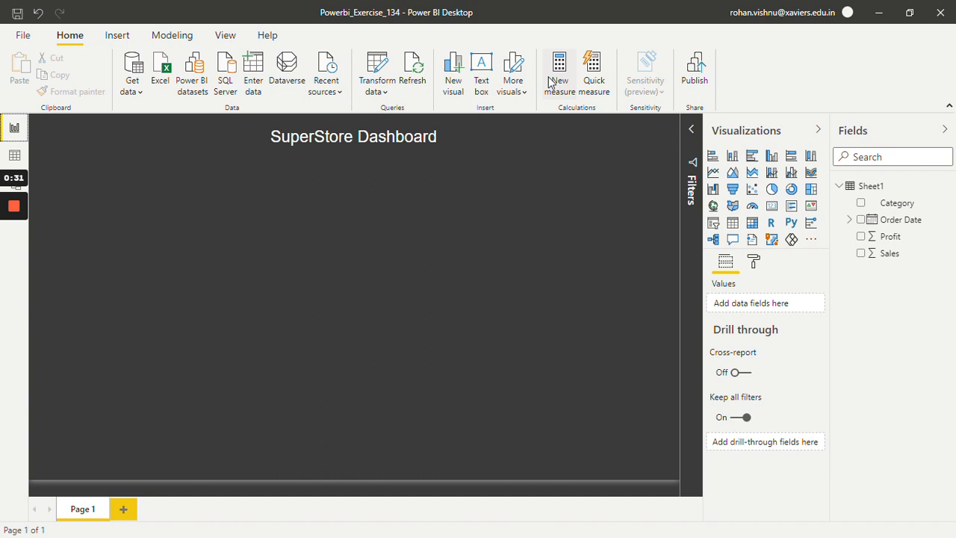
{"action": "mouse_move", "coordinate": [559, 67]}
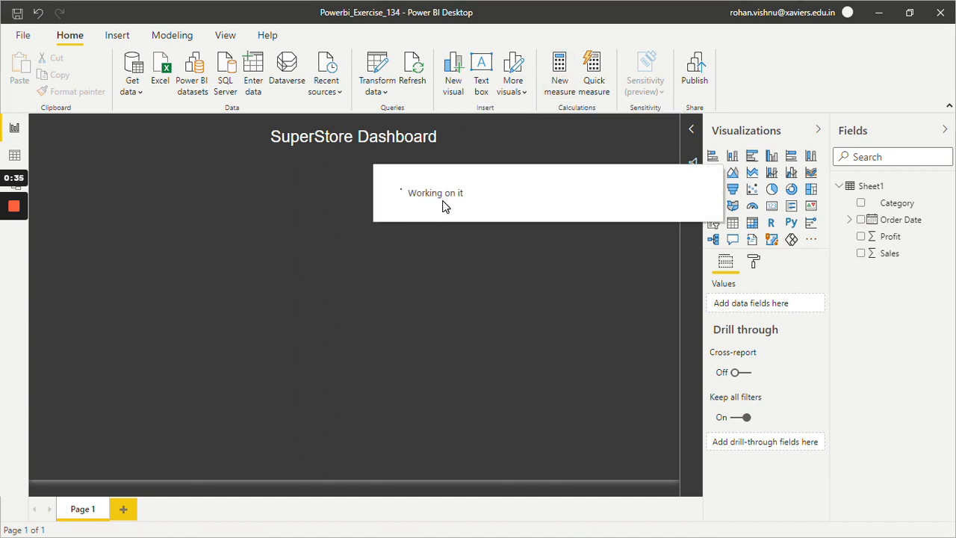
{"action": "left_click", "coordinate": [558, 71]}
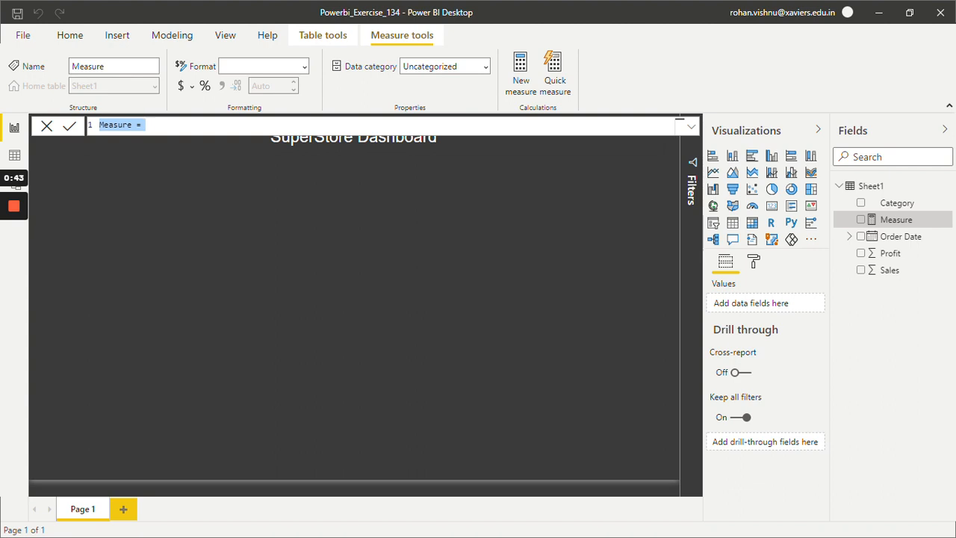
Define the measure as Perc 25 = PERCENTILE.EXC(Sheet1[Sales], 0.25)
{"action": "type", "text": "Perd"}
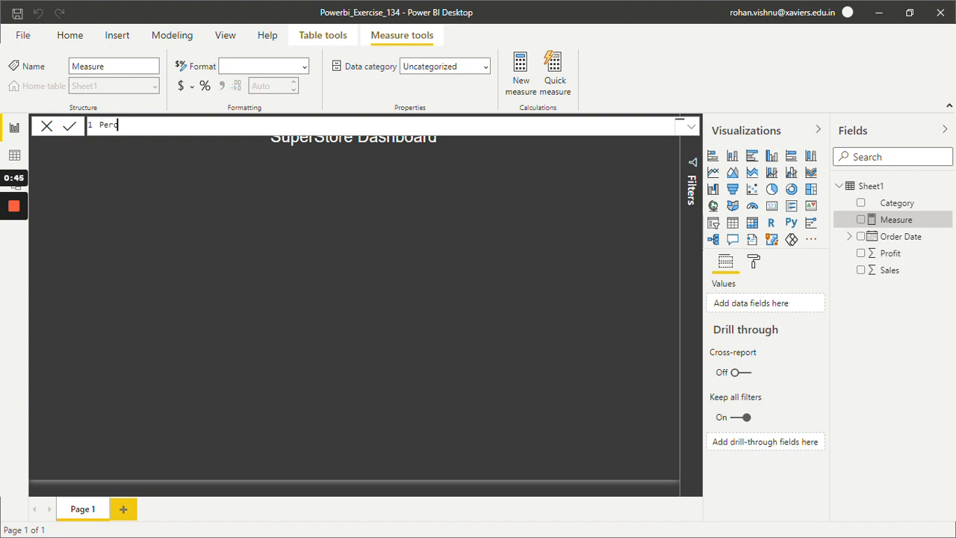
{"action": "type", "text": "25"}
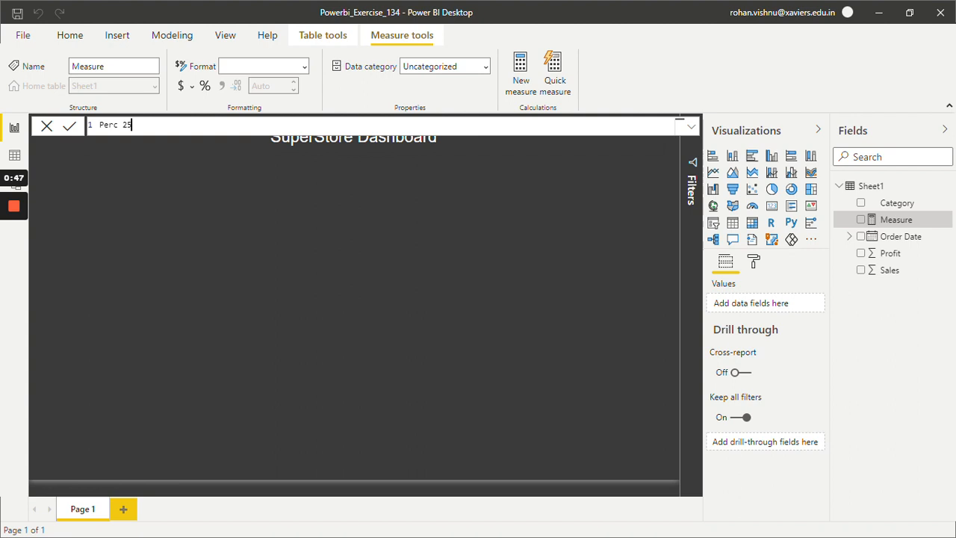
{"action": "type", "text": "="}
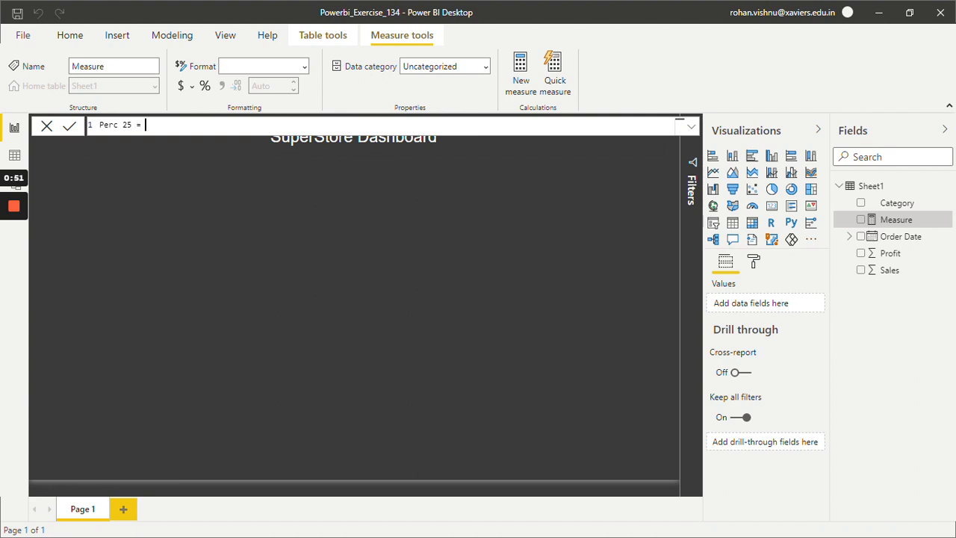
{"action": "type", "text": "Pe"}
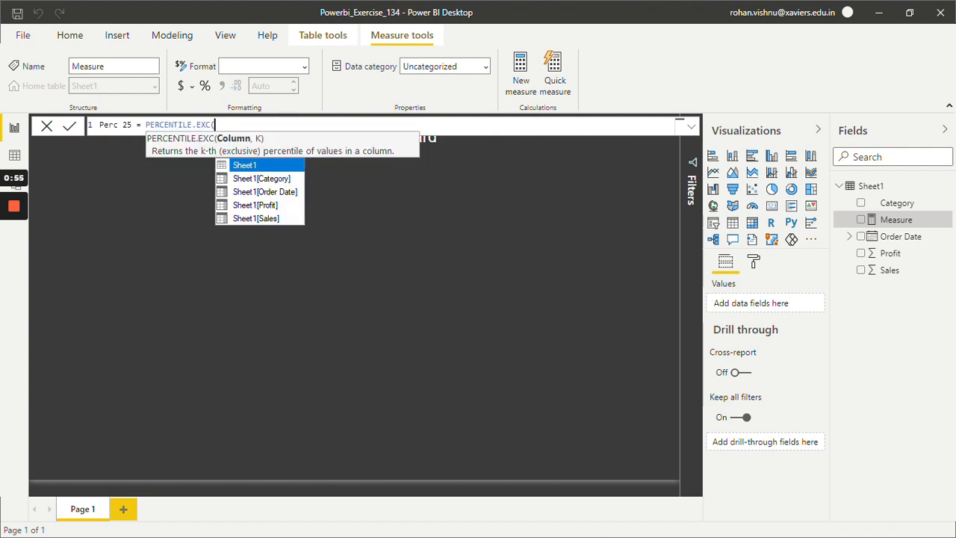
{"action": "mouse_move", "coordinate": [256, 204]}
{"action": "type", "text": "Sheet1[Sales],"}
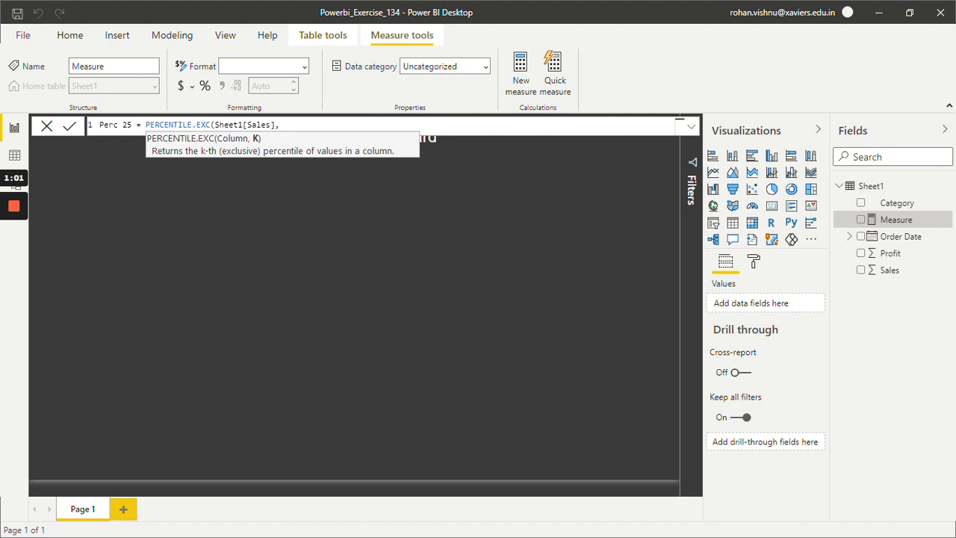
{"action": "type", "text": "0.25)"}
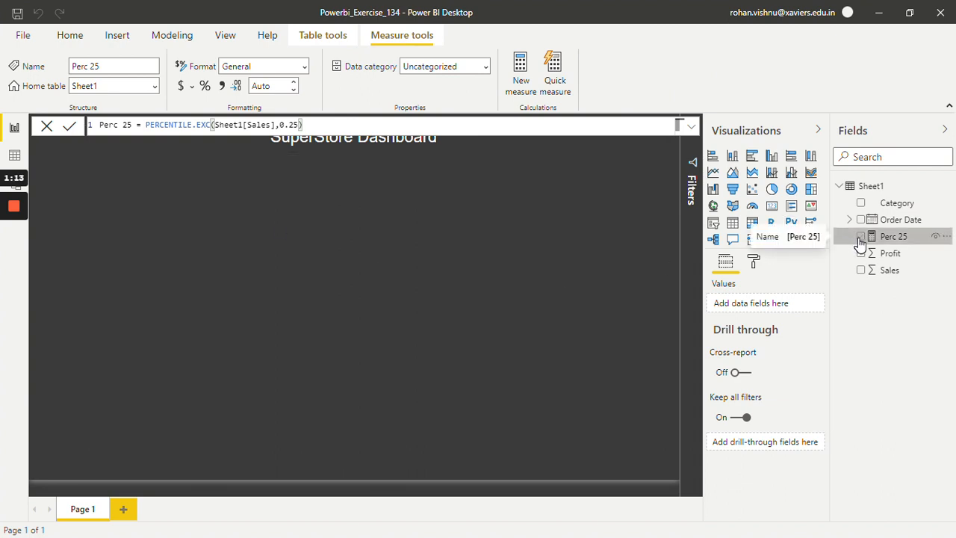
Add a card visual showing Perc 25, which reads 24.23
{"action": "left_click", "coordinate": [860, 236]}
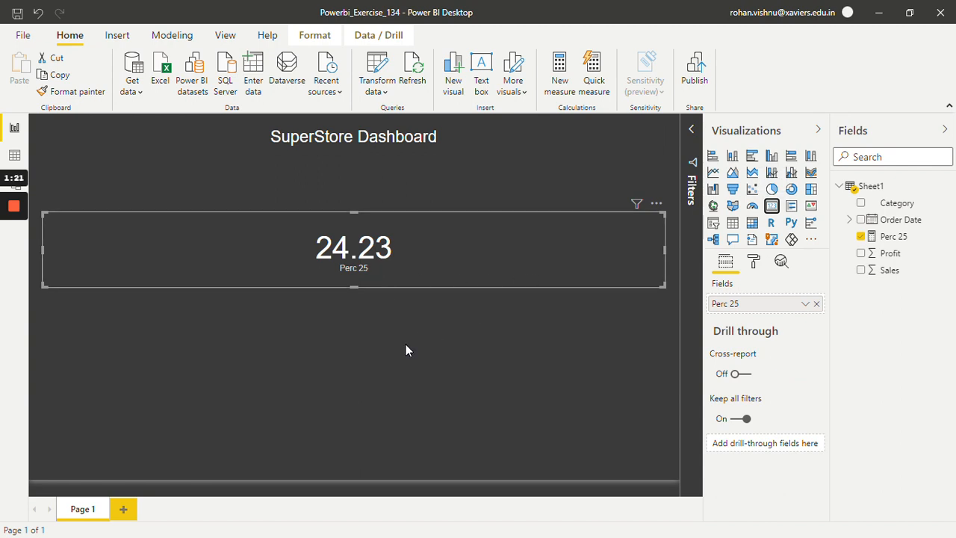
{"action": "mouse_move", "coordinate": [366, 315]}
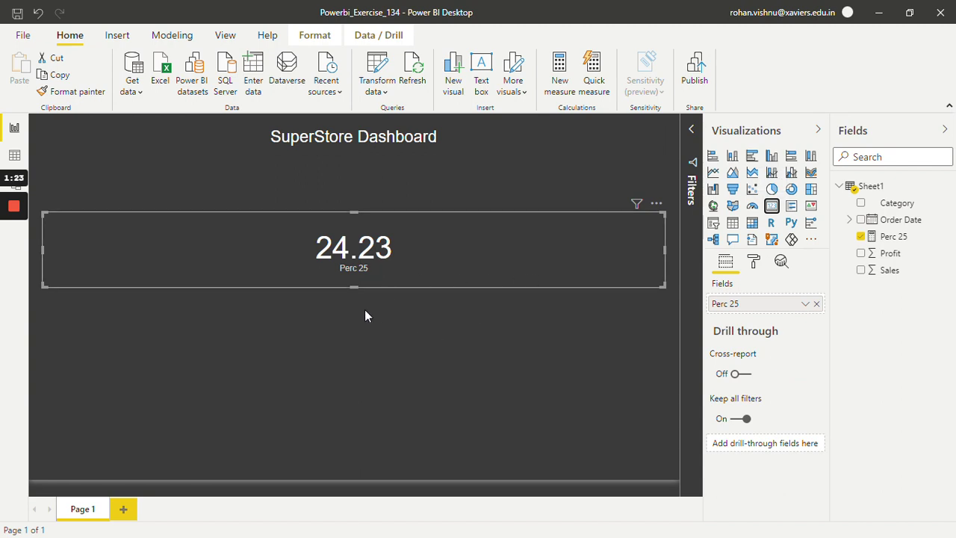
{"action": "mouse_move", "coordinate": [904, 254]}
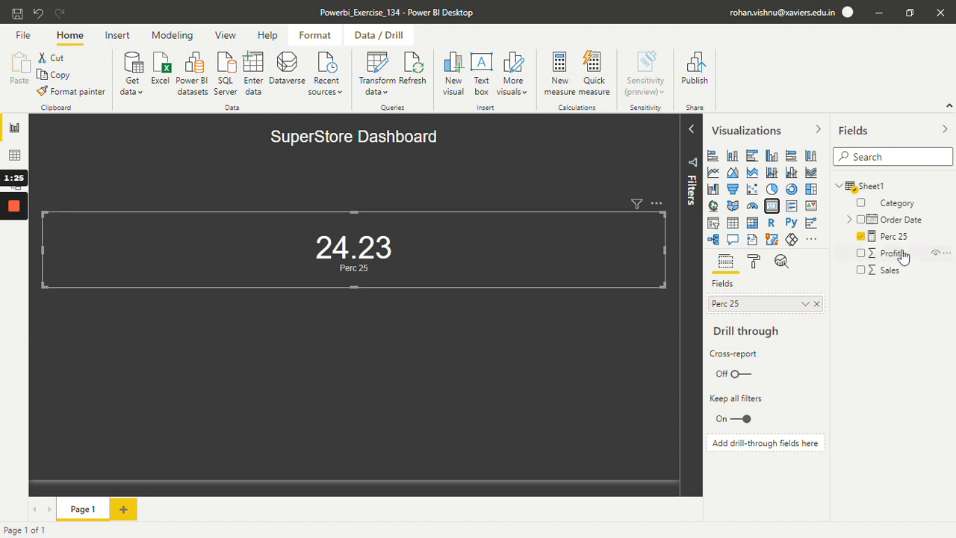
{"action": "mouse_move", "coordinate": [893, 236]}
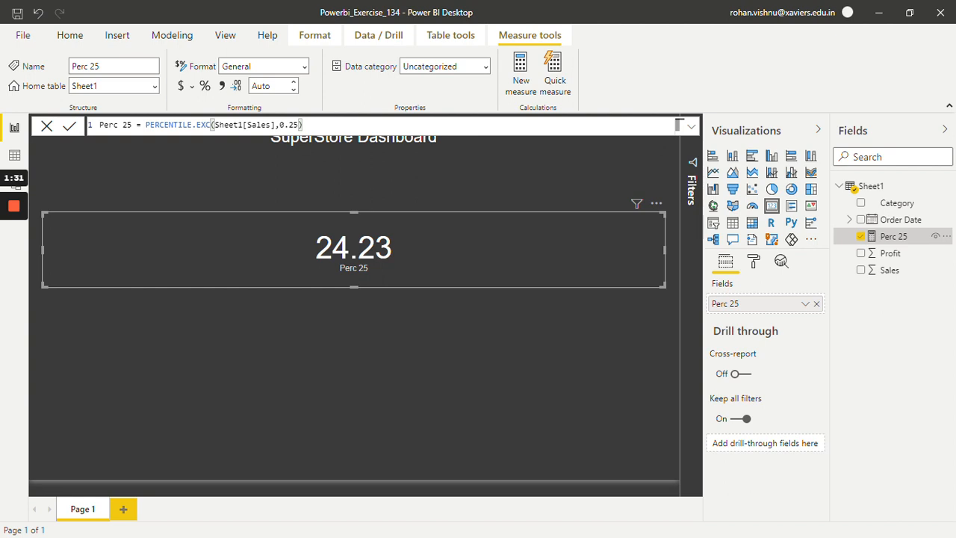
Change Perc 25's percentile from 0.25 to 0.50 so the card shows 67.21
{"action": "double_click", "coordinate": [290, 125]}
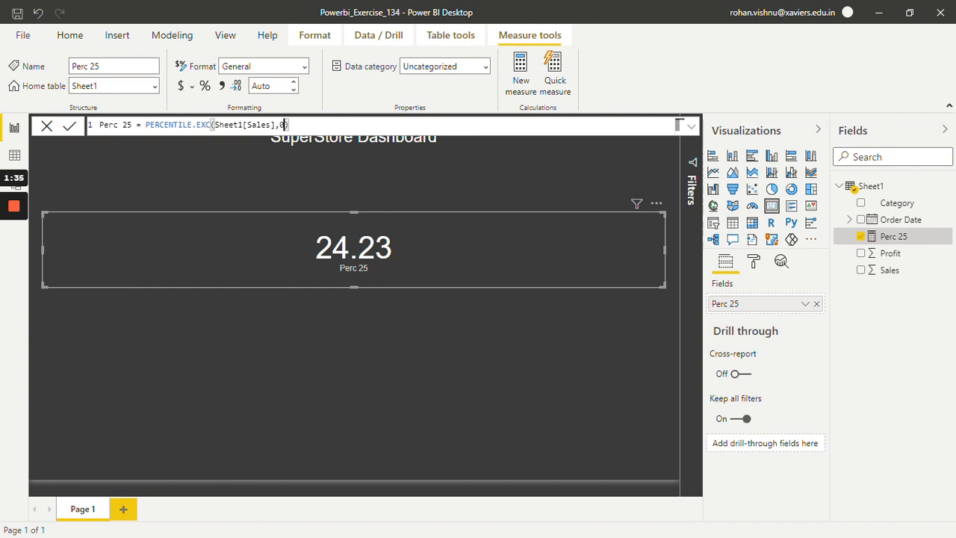
{"action": "type", "text": "."}
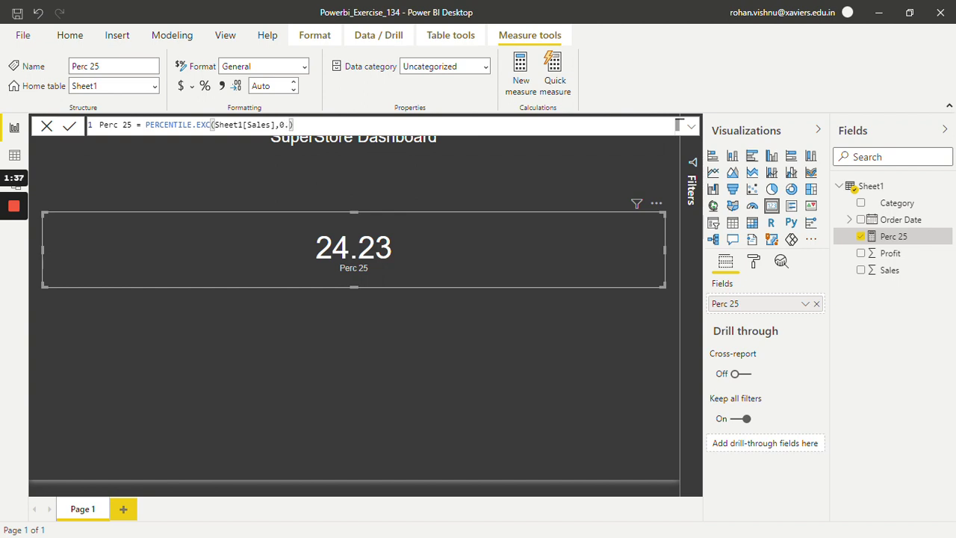
{"action": "type", "text": "50"}
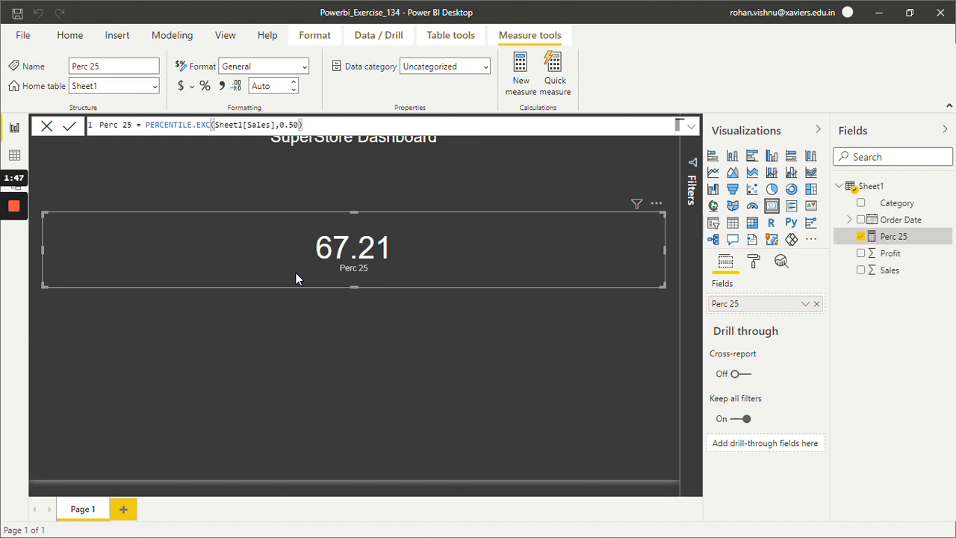
{"action": "mouse_move", "coordinate": [331, 261]}
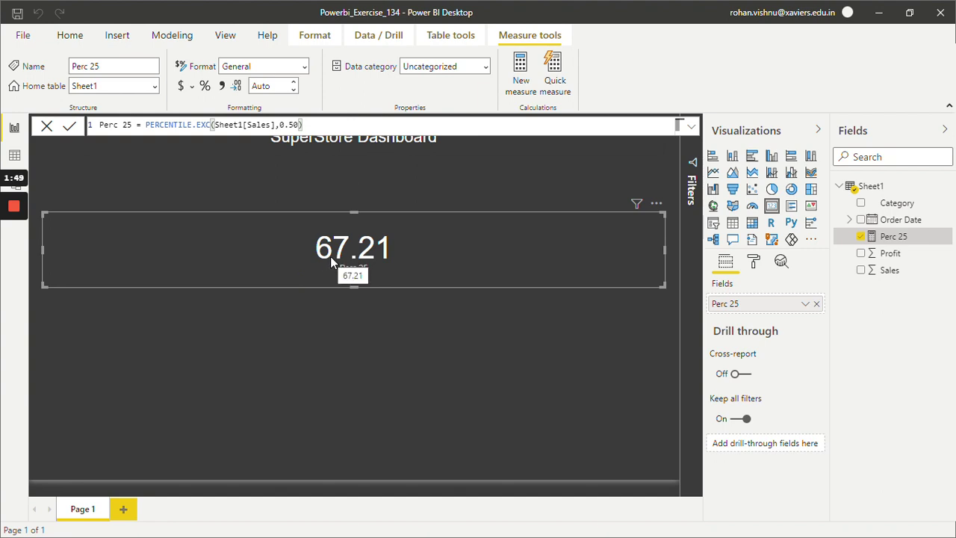
{"action": "mouse_move", "coordinate": [390, 254]}
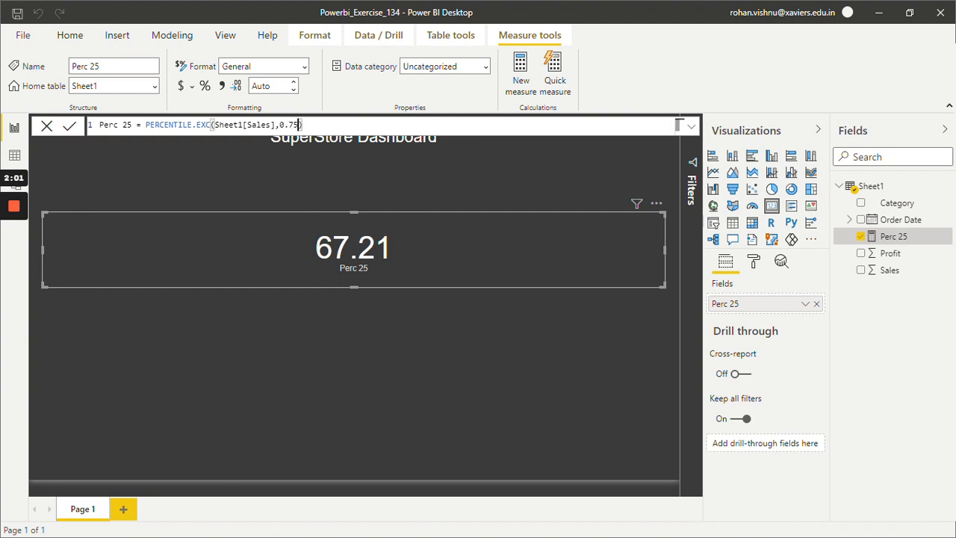
Commit the percentile change to 0.75 so the card shows 236.45
{"action": "left_click", "coordinate": [69, 126]}
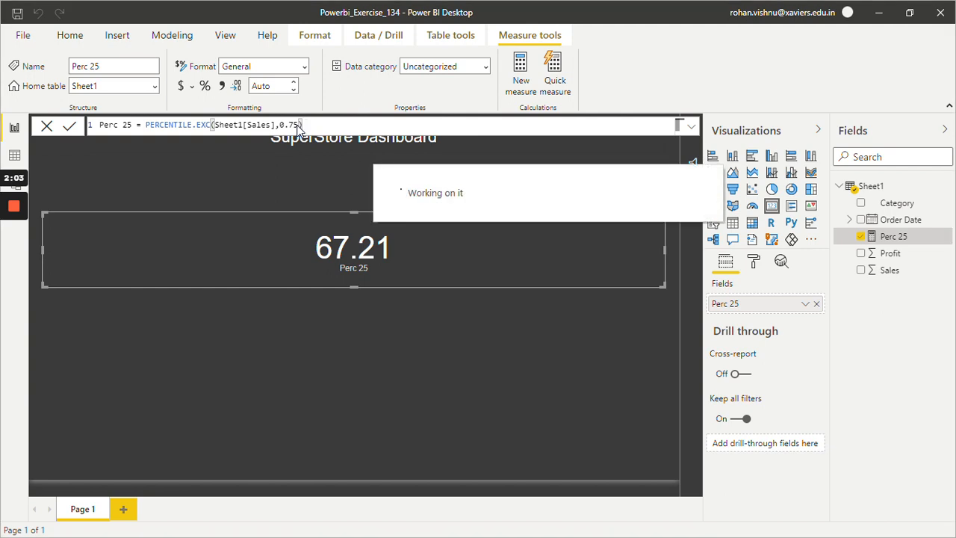
{"action": "left_click", "coordinate": [68, 125]}
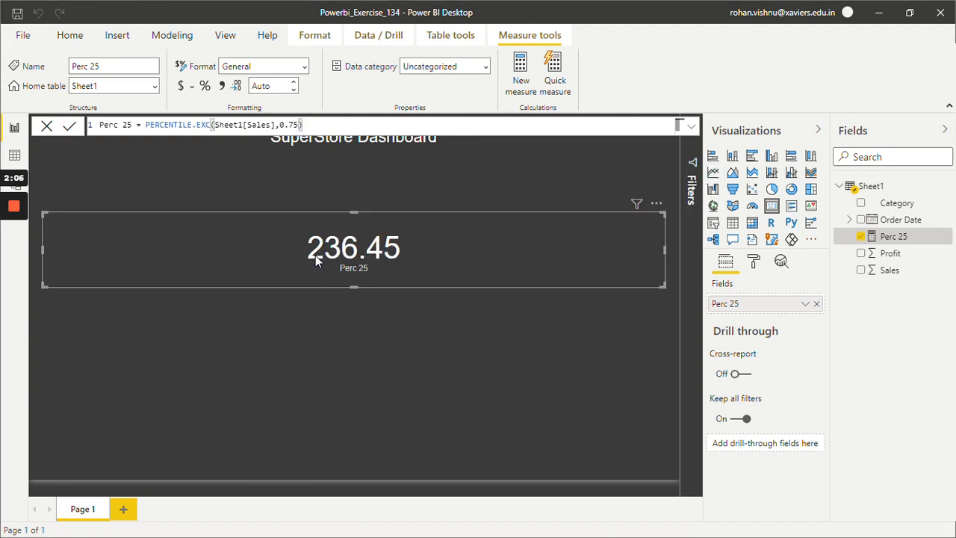
{"action": "mouse_move", "coordinate": [364, 370]}
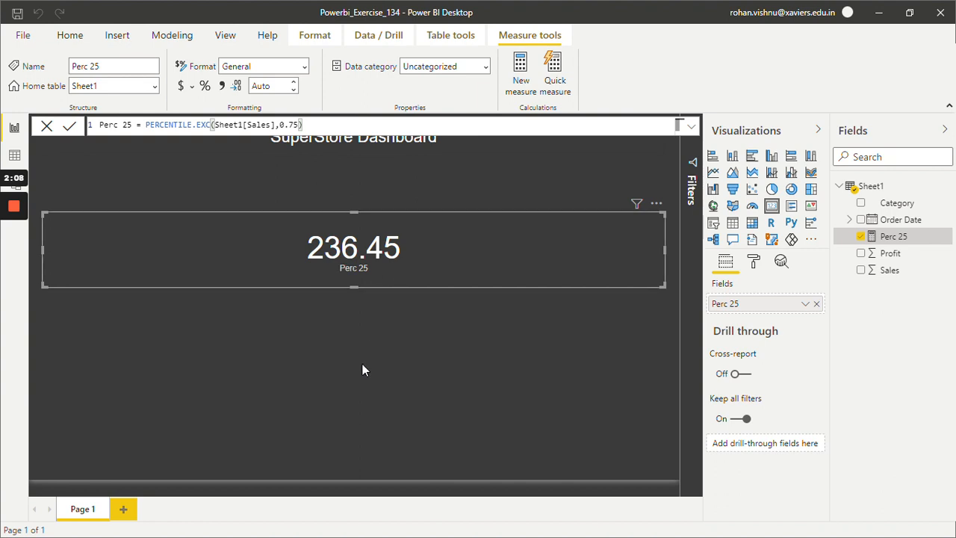